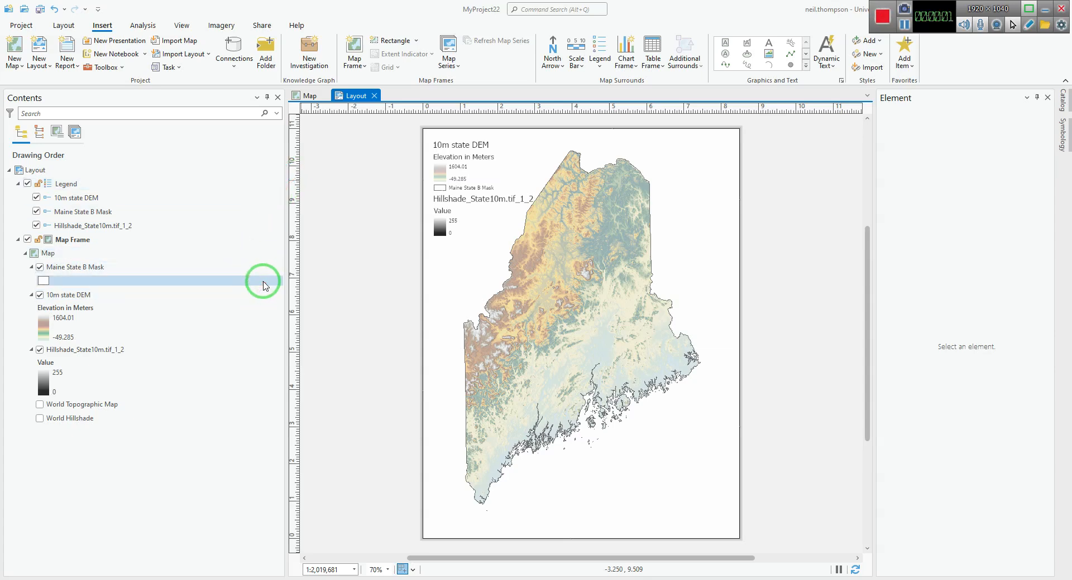
- Rename the Maine State B Mask layer to 'Maine State Boundary' in Contents
click(77, 267)
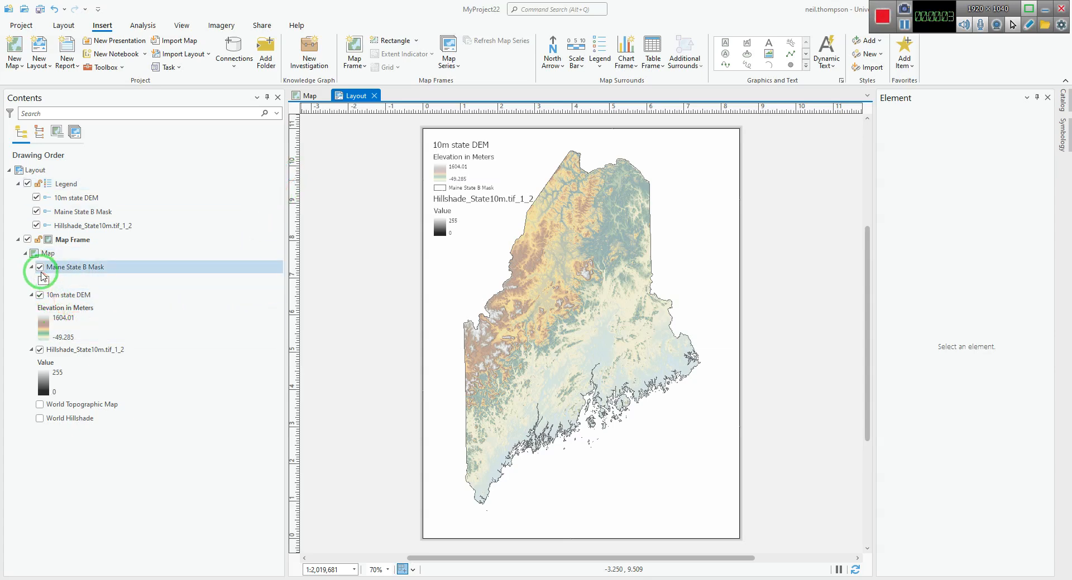
mouse_move(40, 267)
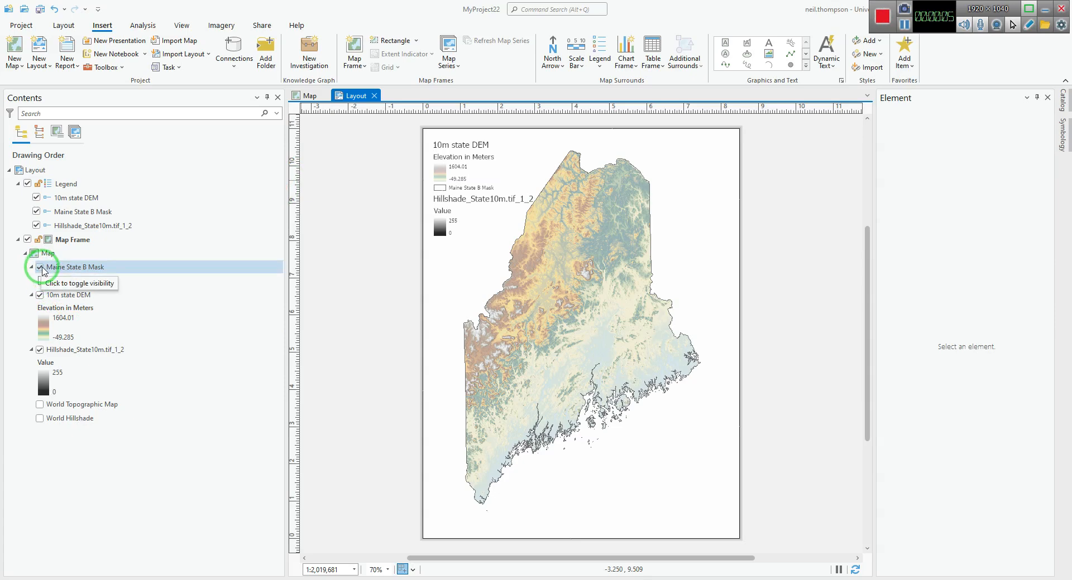
click(40, 266)
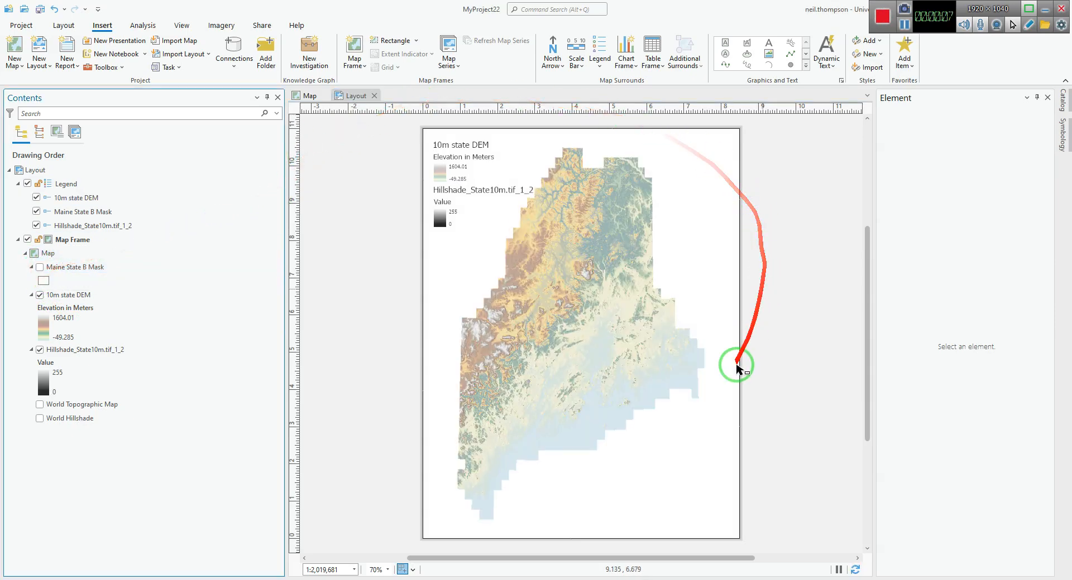
mouse_move(121, 287)
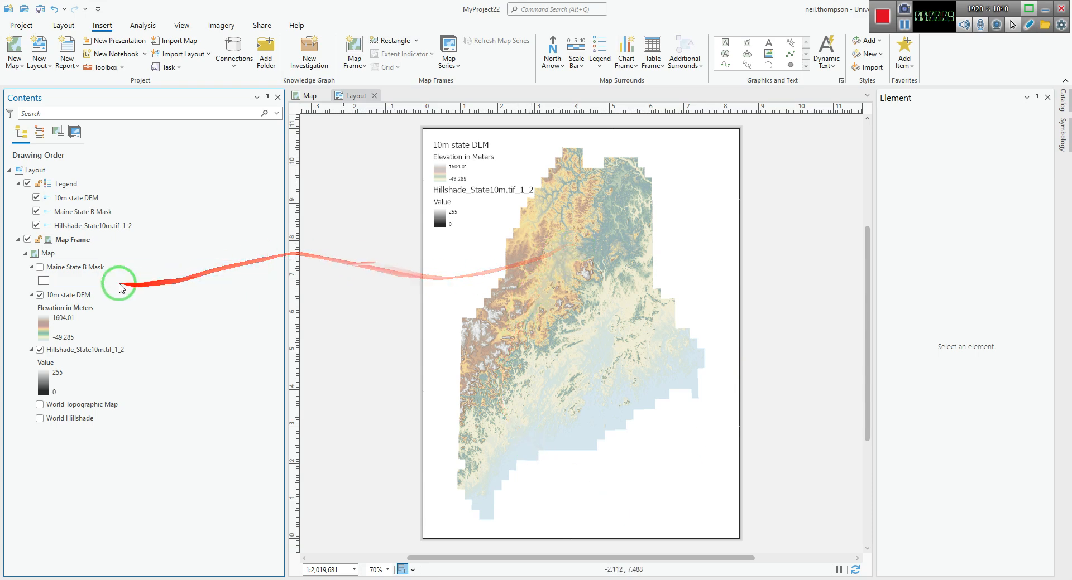
click(40, 267)
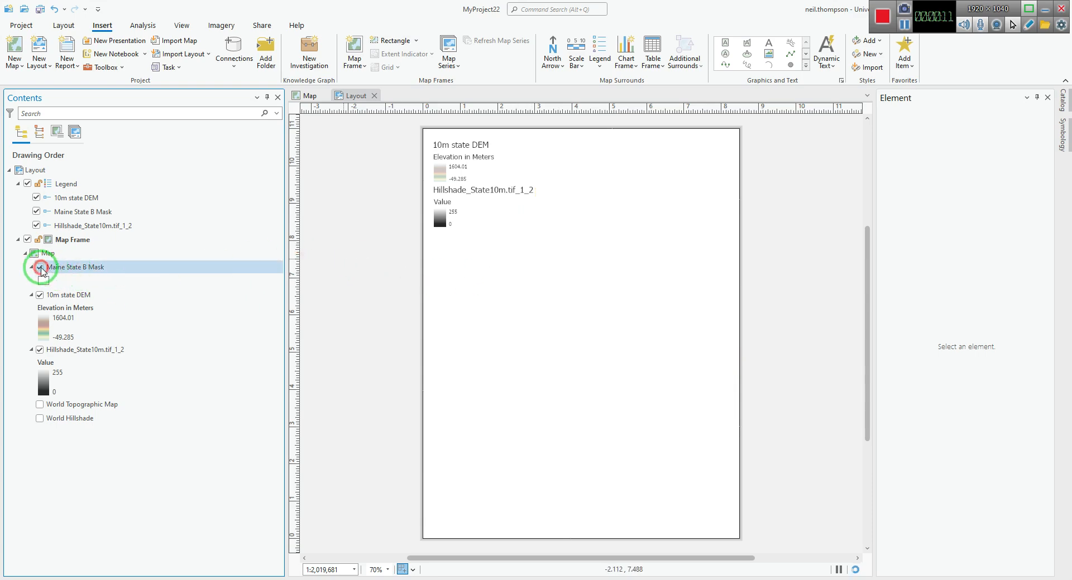
click(32, 267)
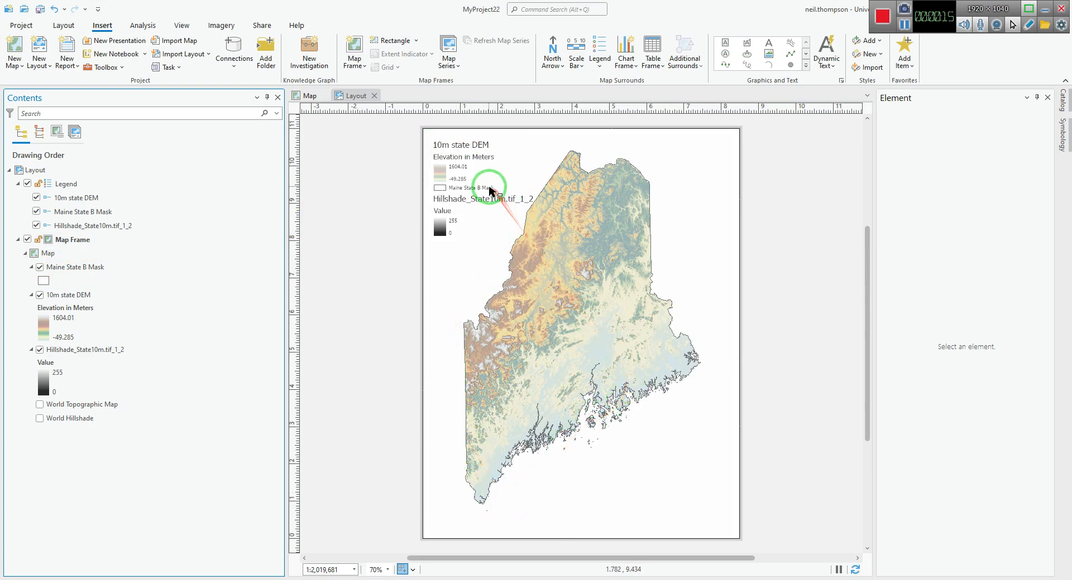
click(77, 266)
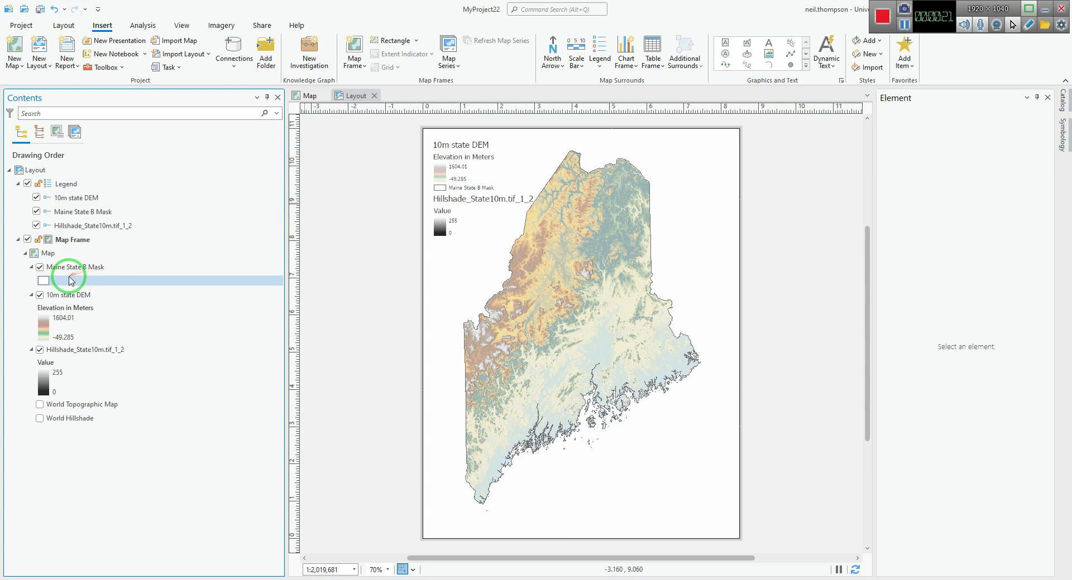
click(74, 267)
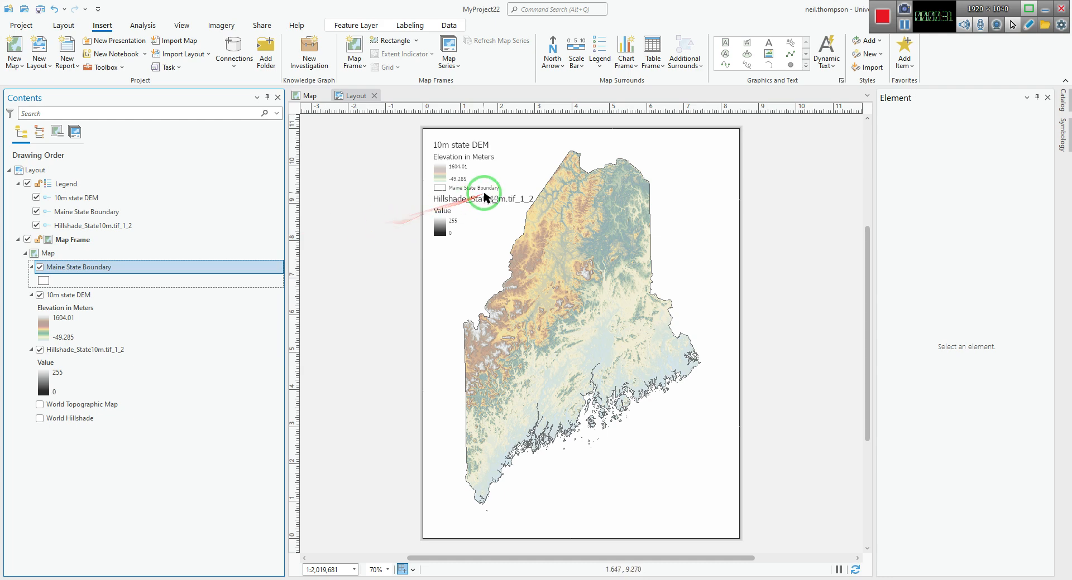
- Check the renamed layer in the Map view and return to the Layout view
click(311, 95)
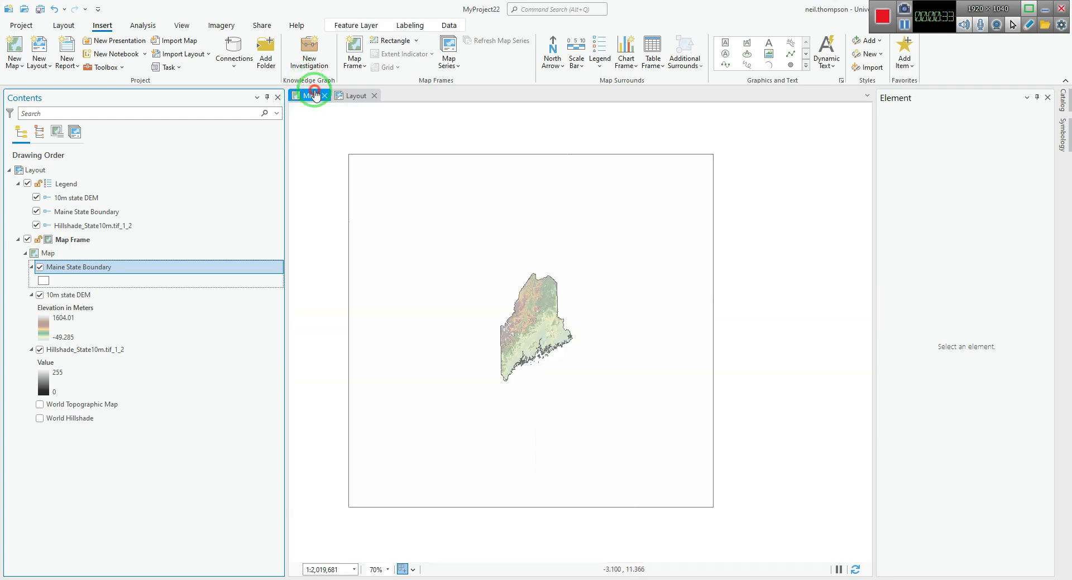
click(310, 95)
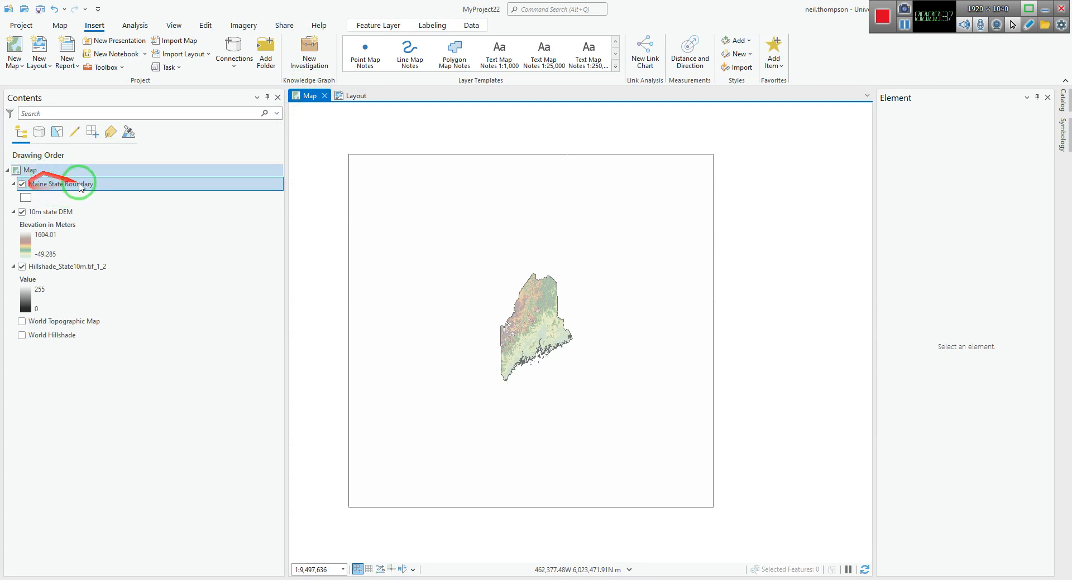
click(355, 95)
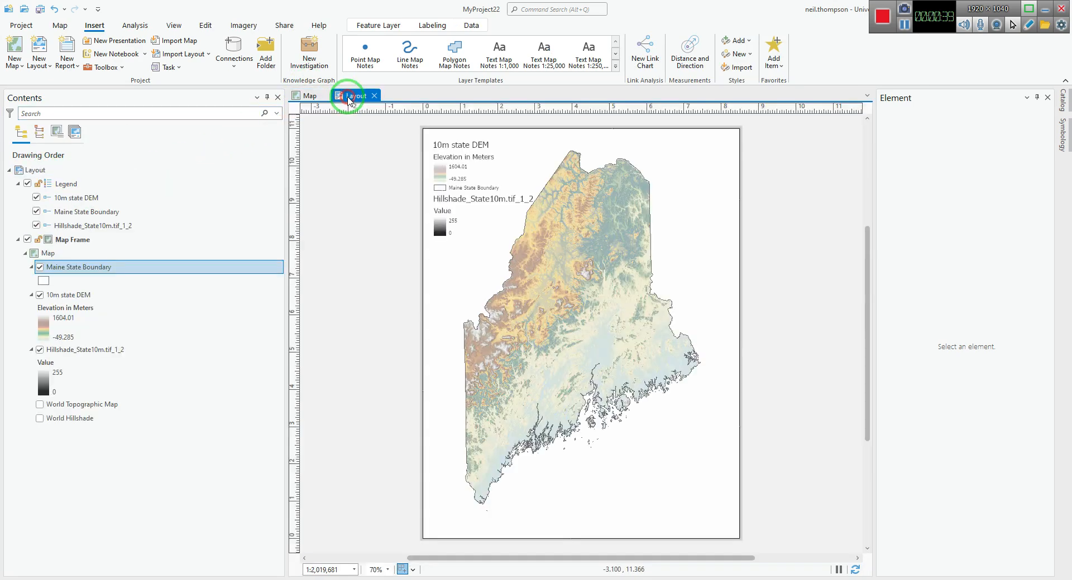
- Hide the Hillshade legend item and move Maine State Boundary to the top of the legend
click(354, 95)
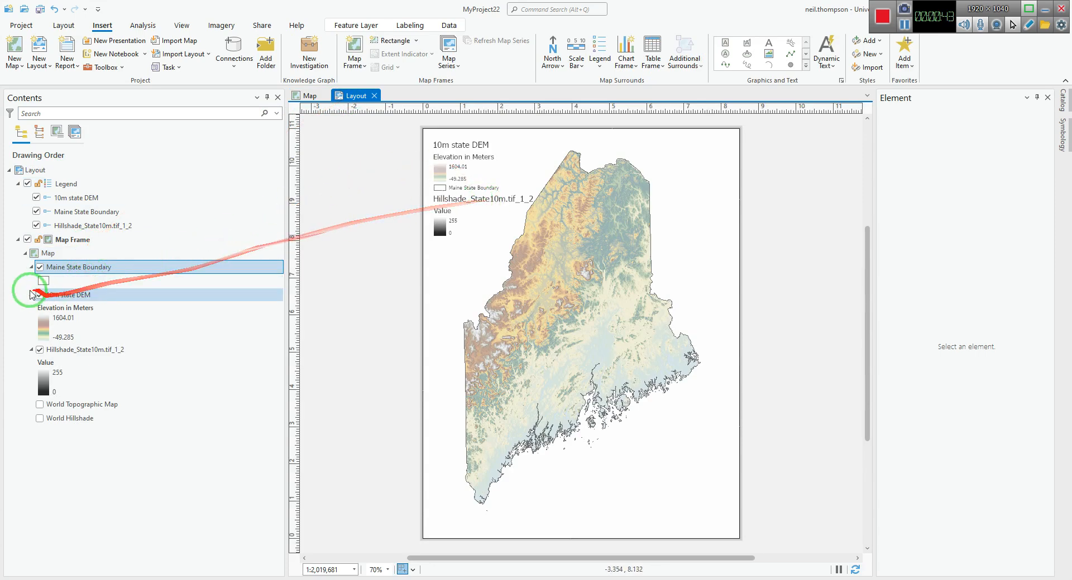
click(479, 206)
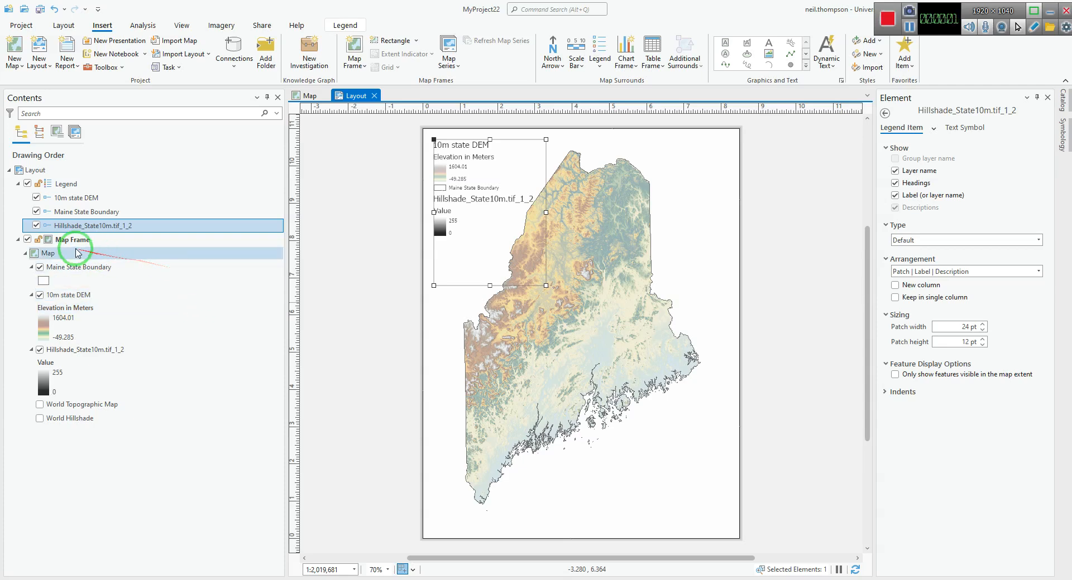
mouse_move(182, 209)
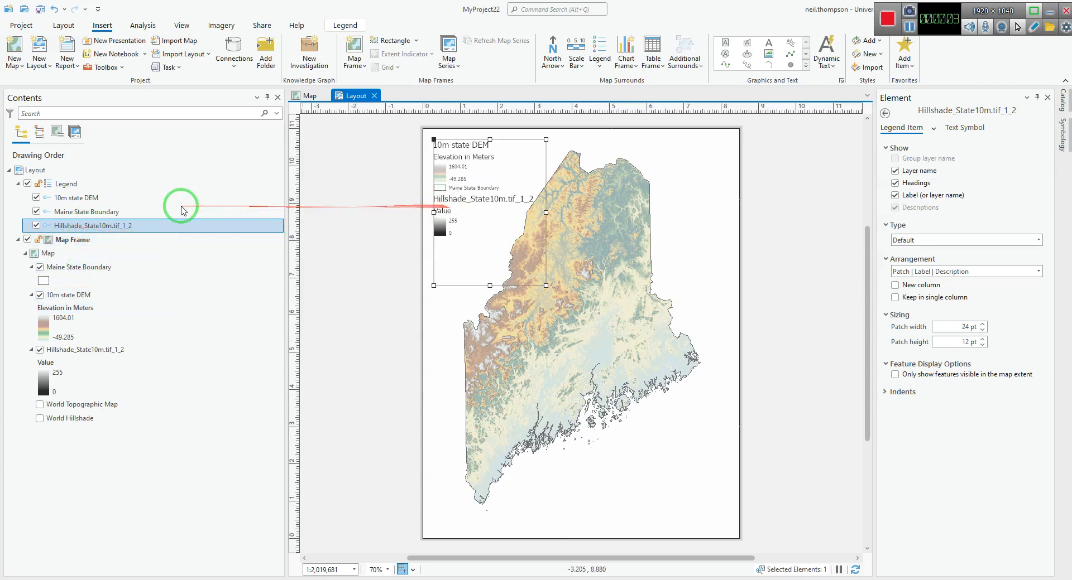
mouse_move(39, 226)
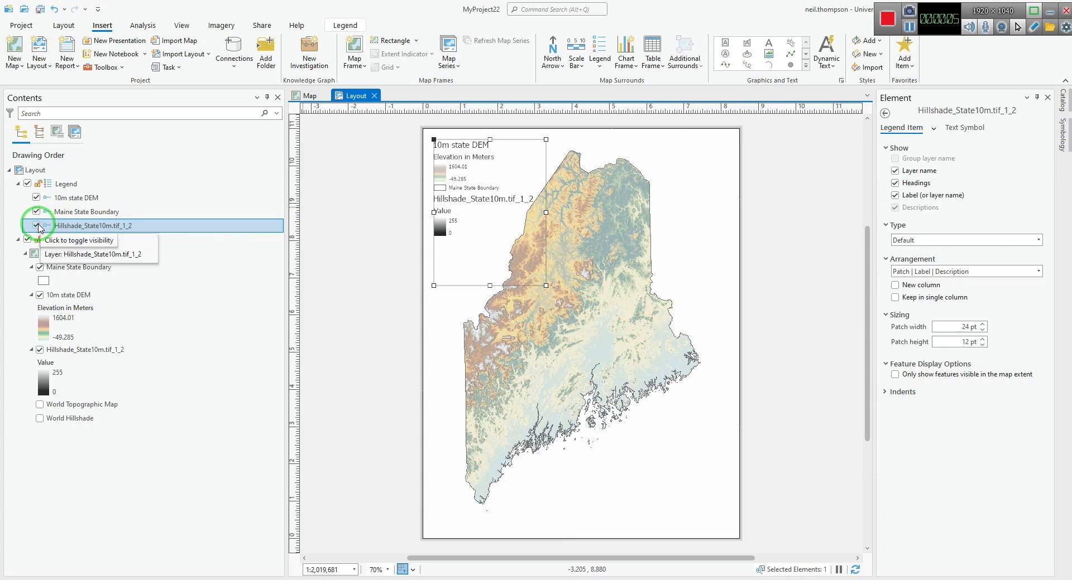
click(39, 226)
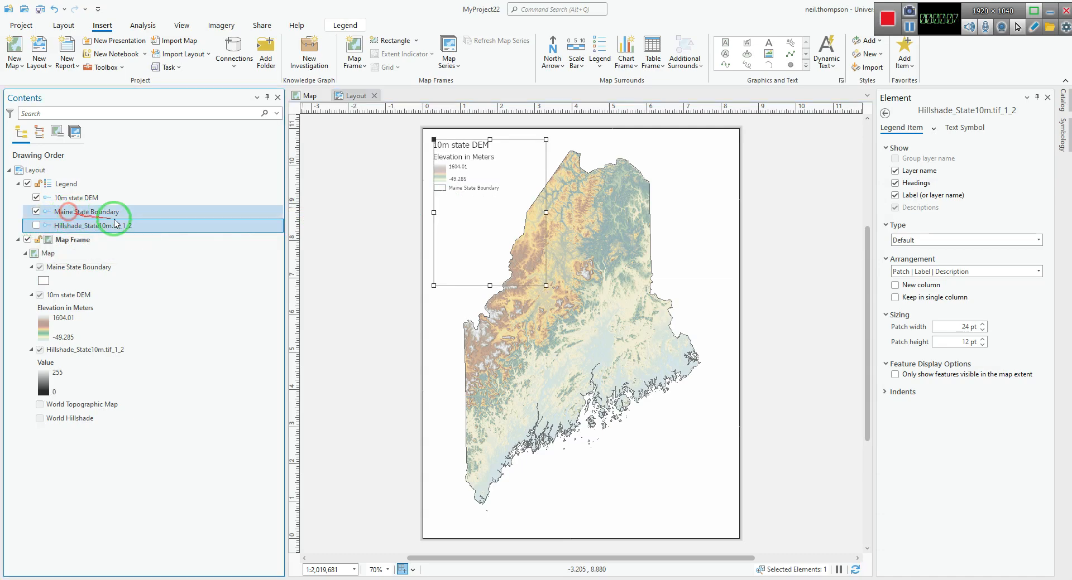
click(87, 211)
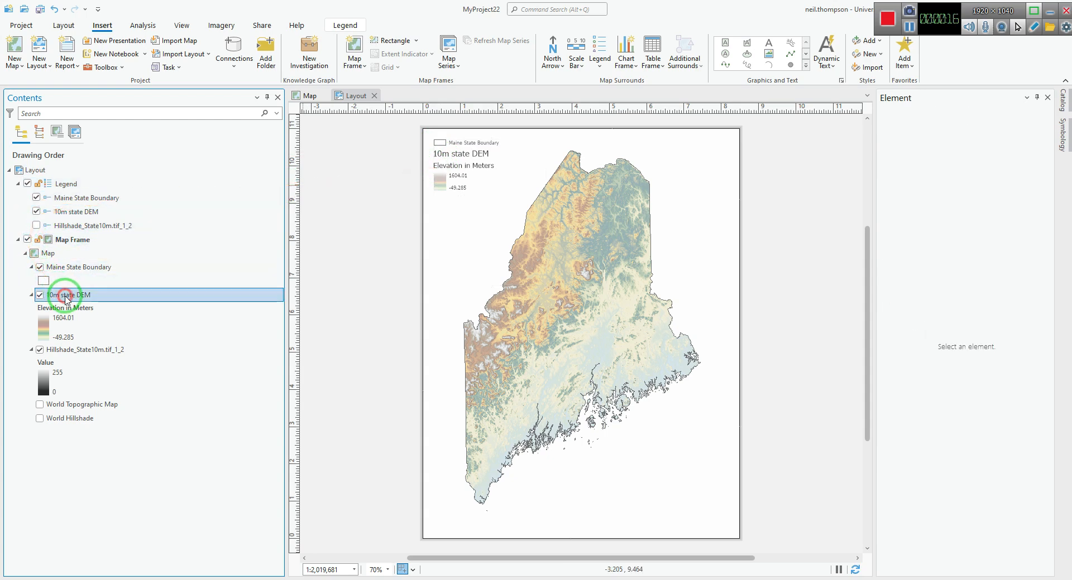
- Clear the 10m state DEM layer's name so the legend shows only 'Elevation in Meters'
click(71, 295)
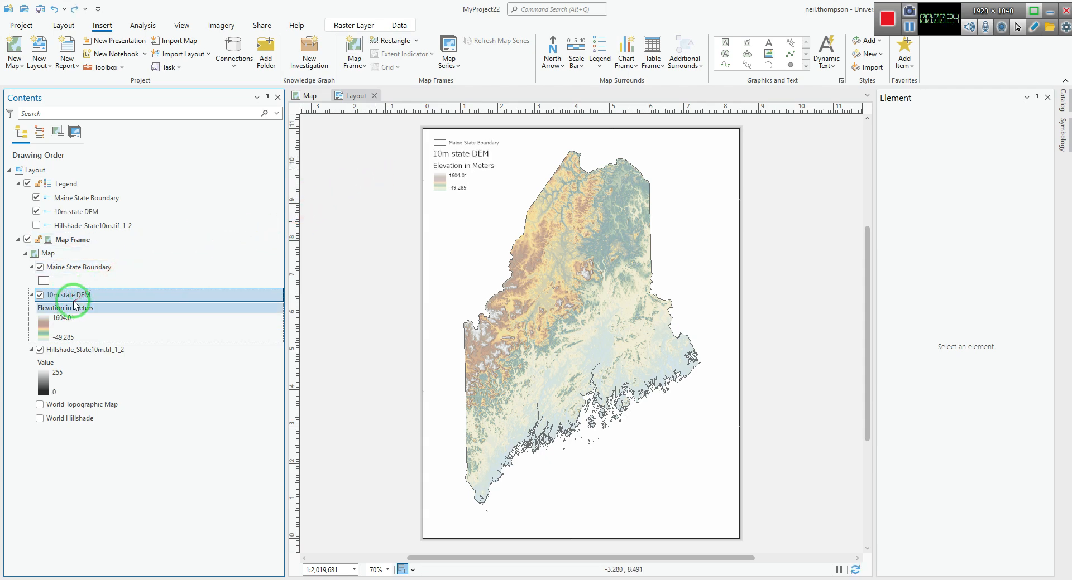
double_click(70, 295)
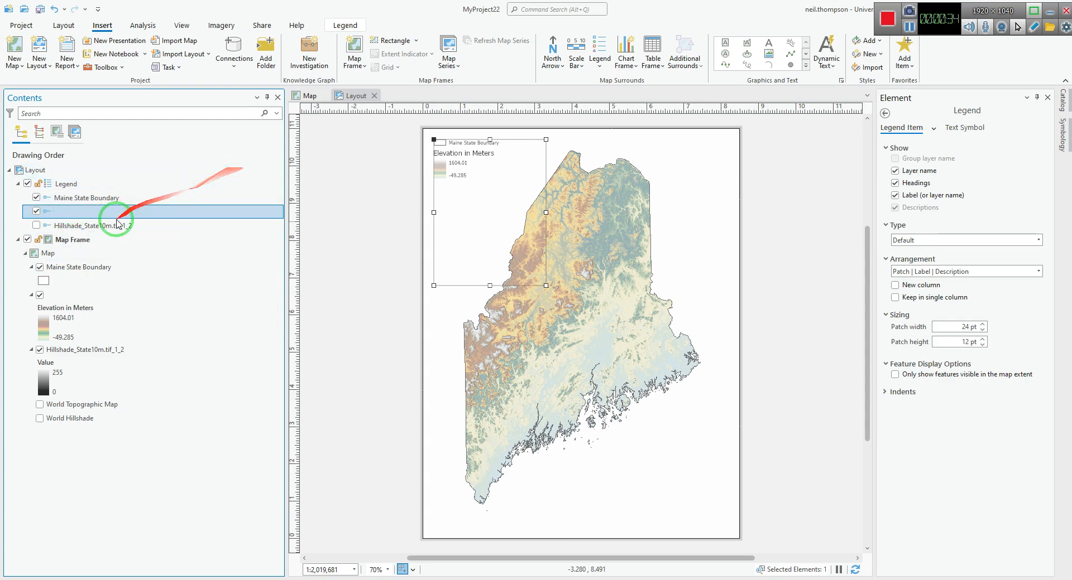
mouse_move(818, 146)
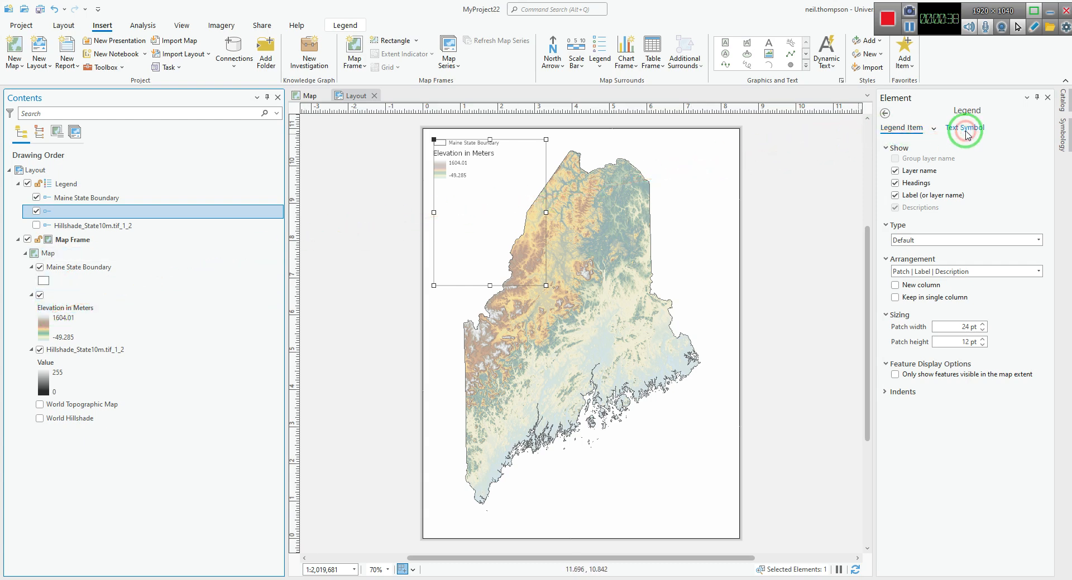
- Set the legend's Text Symbol font style from Regular to Bold
click(963, 129)
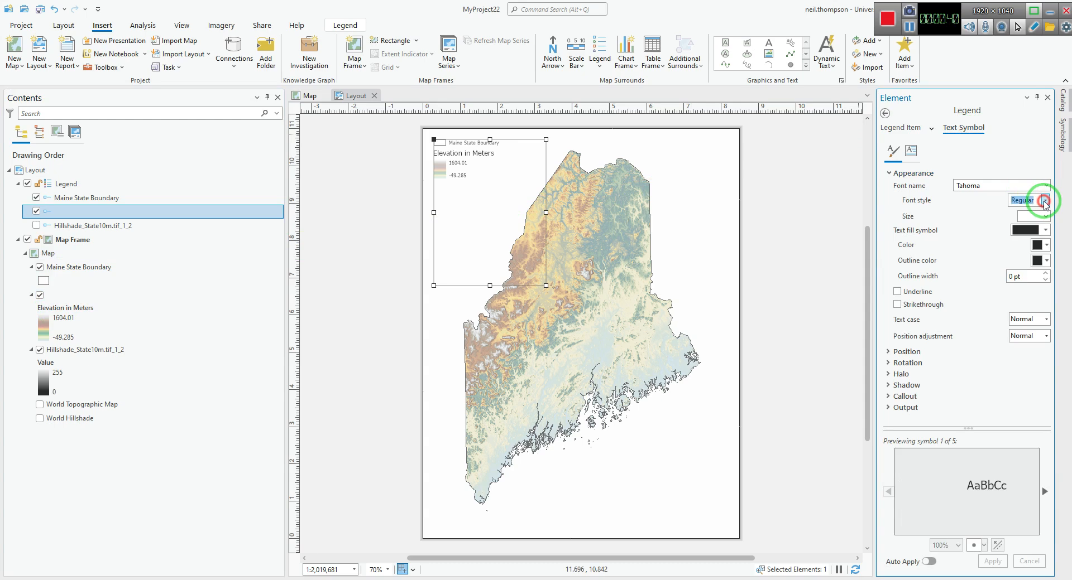
click(1043, 200)
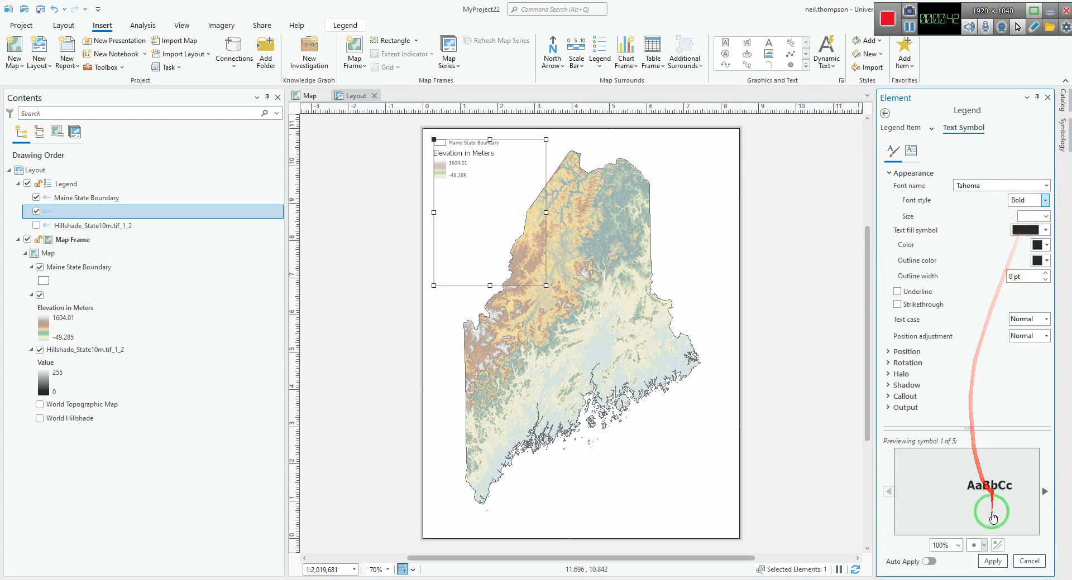